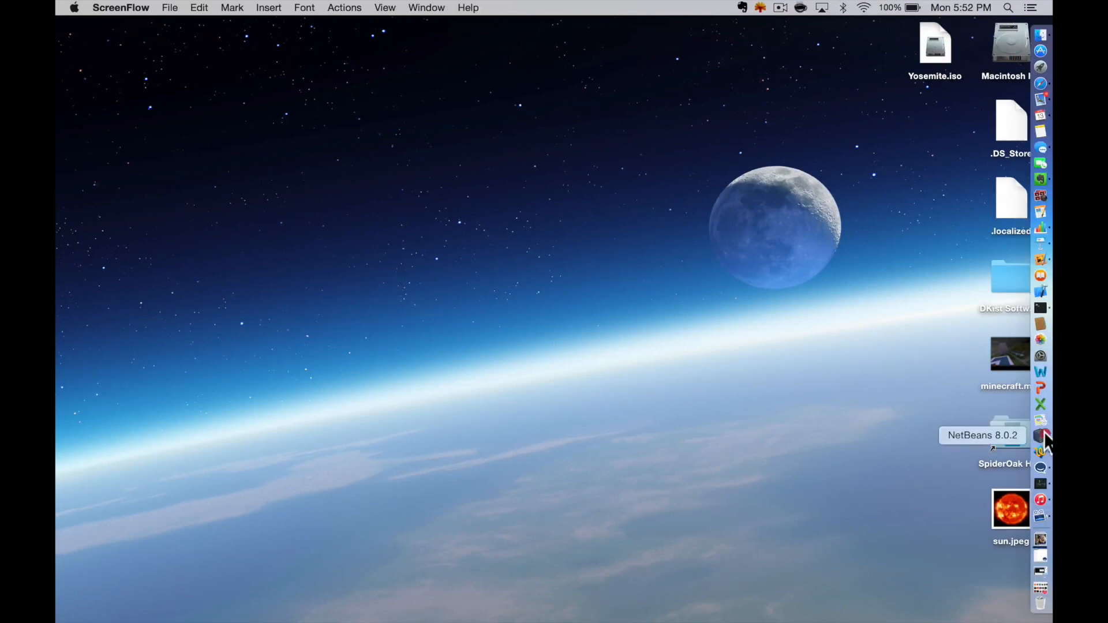
Launch NetBeans 8.0.2 from the Dock icon
{"action": "left_click", "coordinate": [1044, 436]}
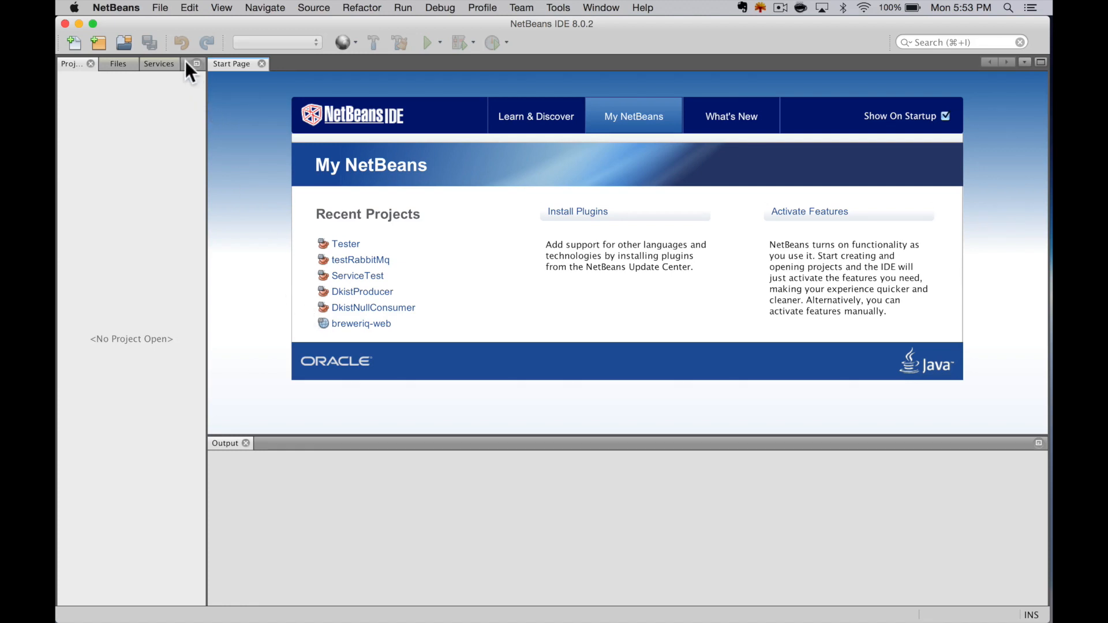
Start a New Project and choose Maven's Java Application project type
{"action": "left_click", "coordinate": [159, 7]}
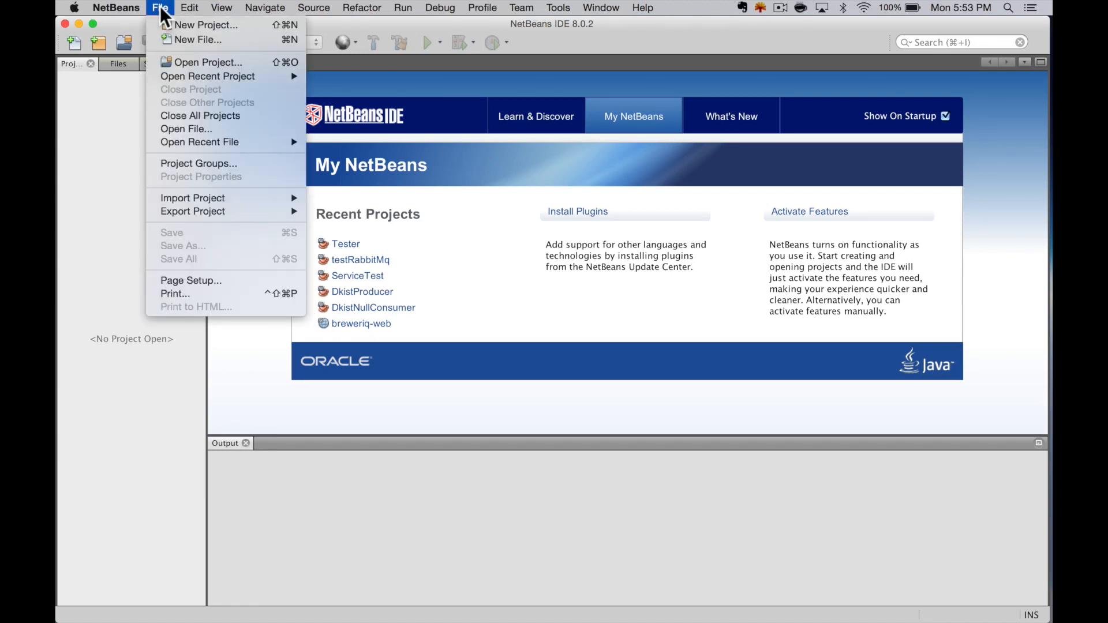
{"action": "mouse_move", "coordinate": [205, 24]}
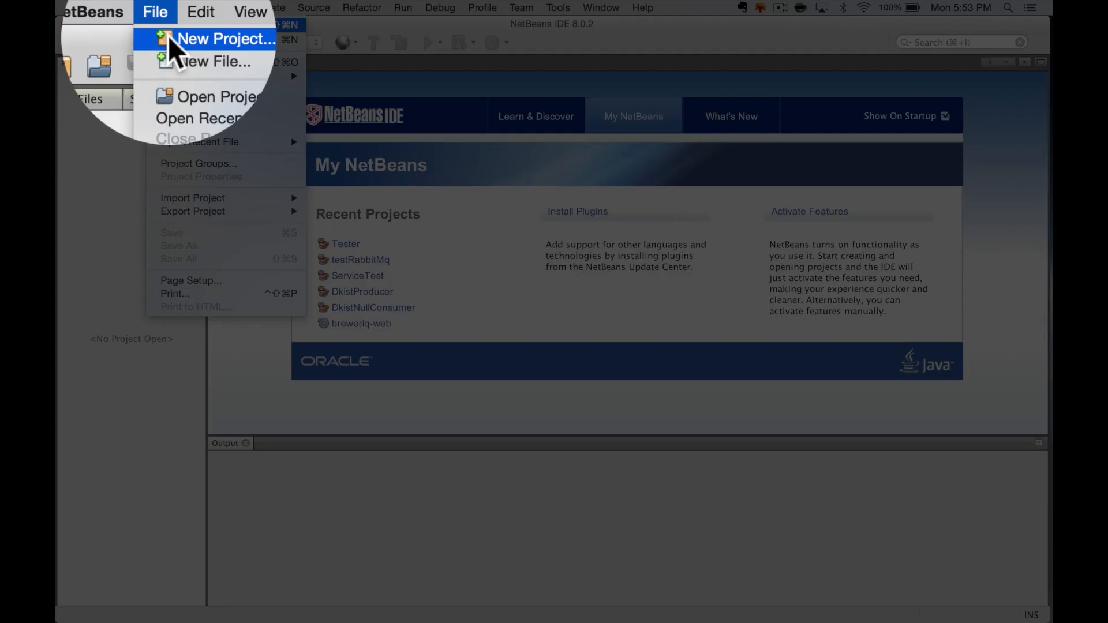
{"action": "left_click", "coordinate": [226, 39]}
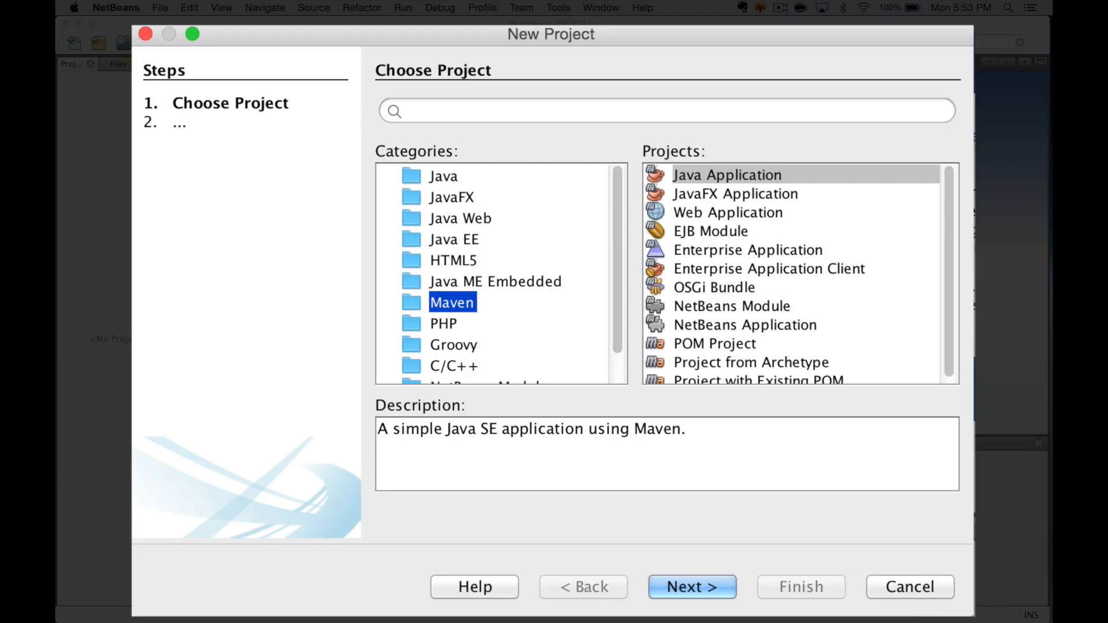
{"action": "mouse_move", "coordinate": [529, 338]}
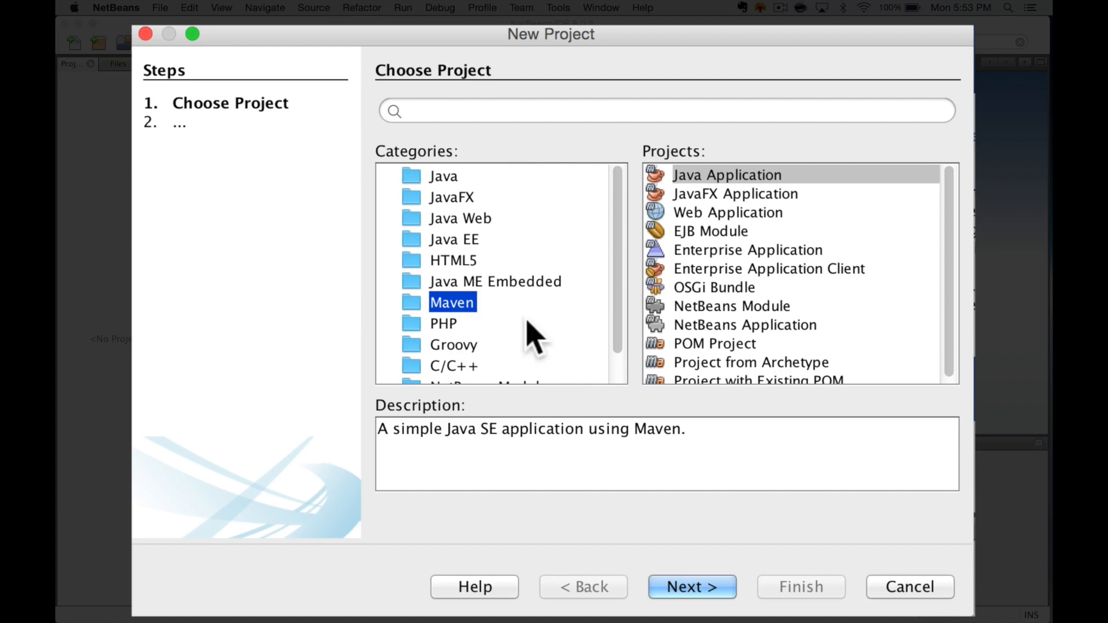
{"action": "left_click", "coordinate": [727, 174]}
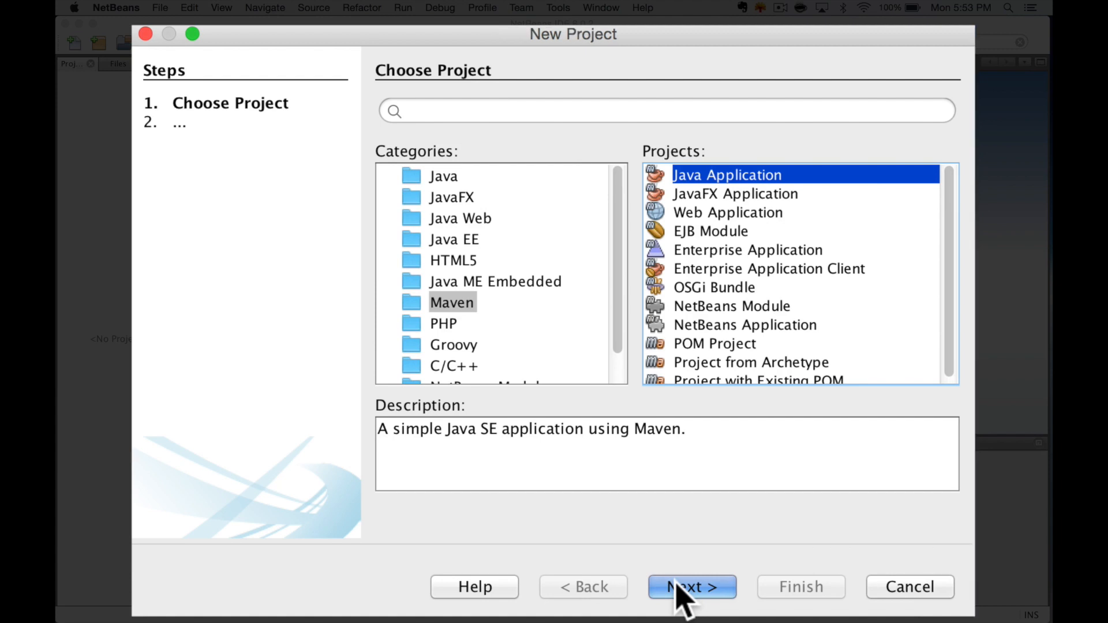
Name the Maven project 'Primitives' and finish the wizard
{"action": "left_click", "coordinate": [691, 586]}
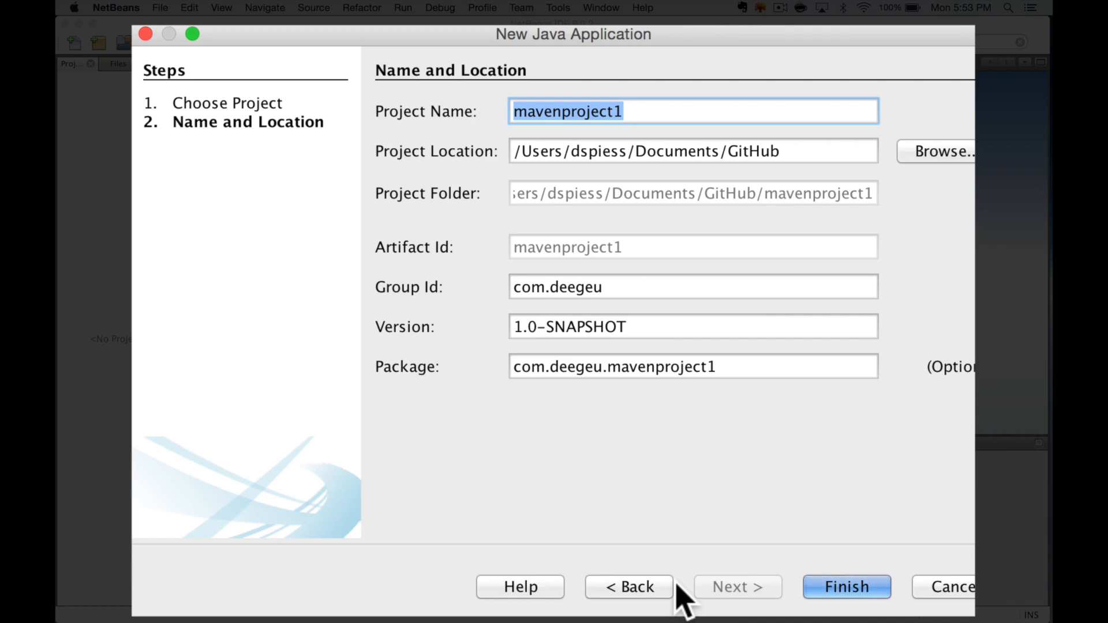
{"action": "type", "text": "Prim"}
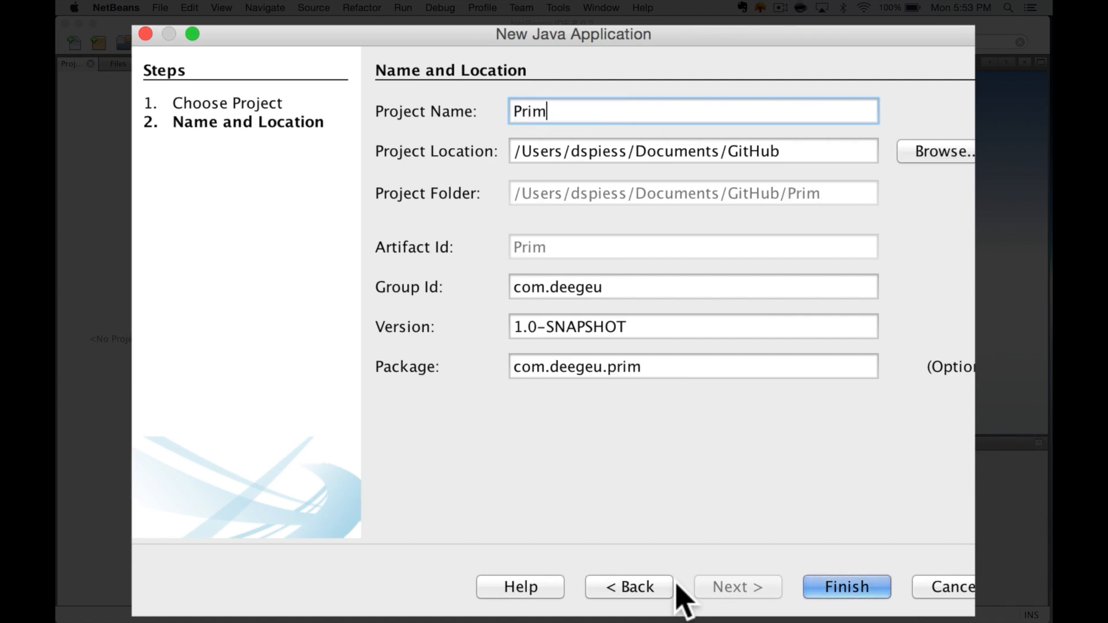
{"action": "type", "text": "iti"}
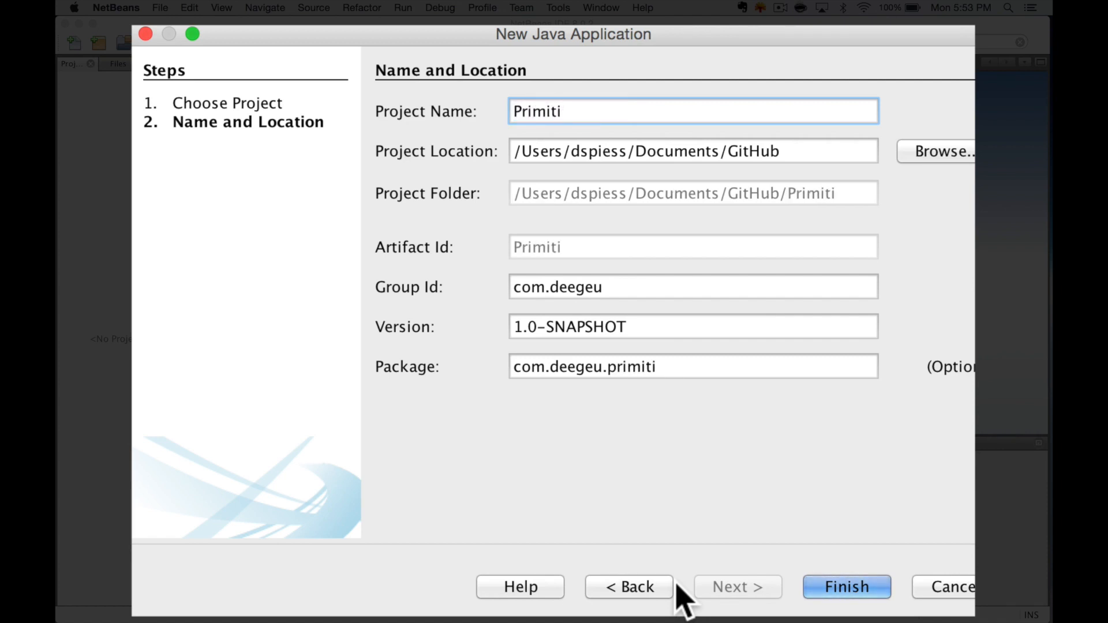
{"action": "type", "text": "ves"}
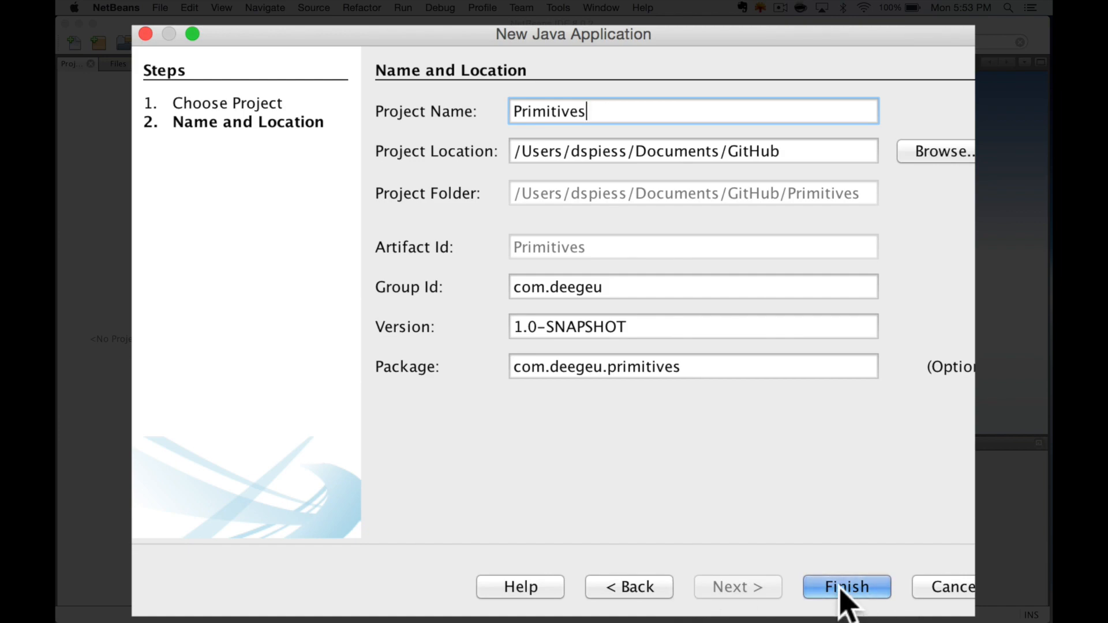
{"action": "left_click", "coordinate": [846, 586]}
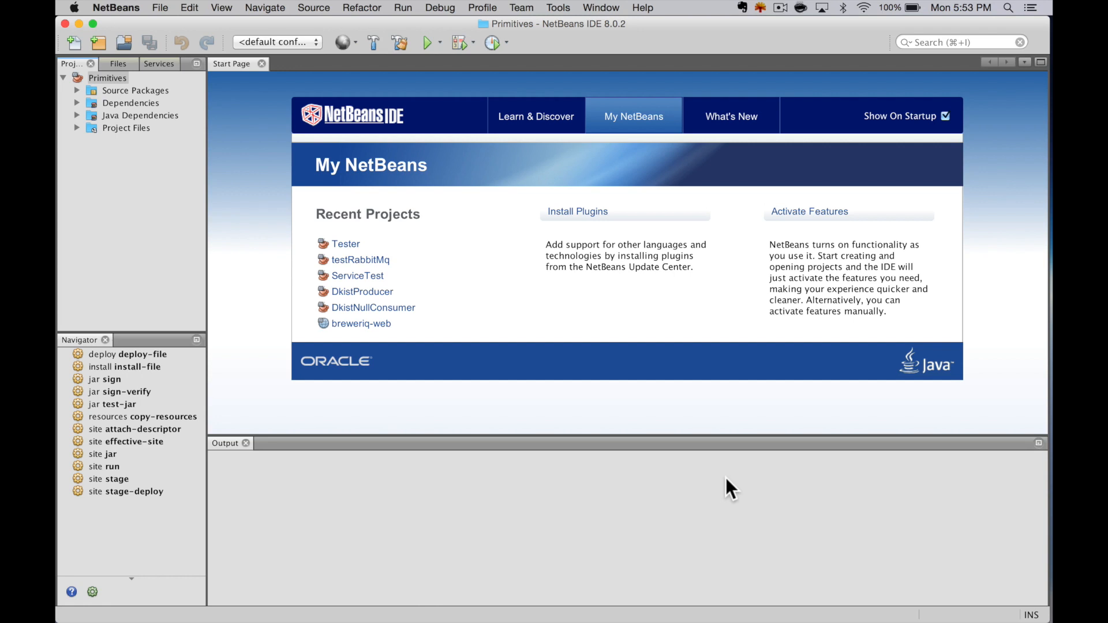
{"action": "mouse_move", "coordinate": [300, 196]}
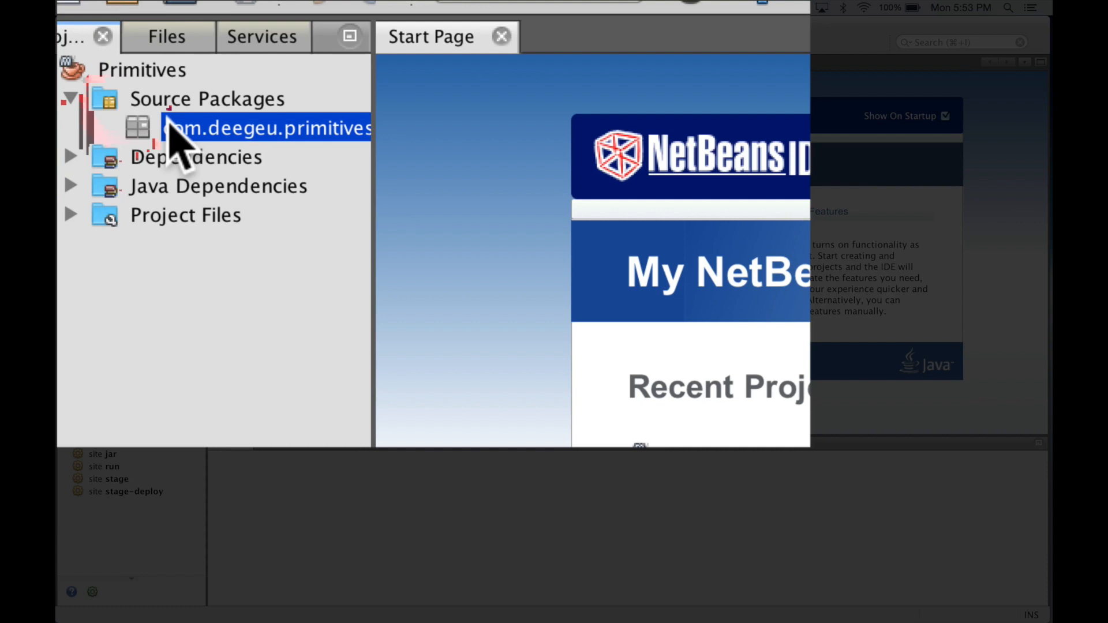
Create Java class PrimitivesExamples in package com.deegeu.primitives
{"action": "right_click", "coordinate": [265, 128]}
{"action": "type", "text": "PrimitivesExamples"}
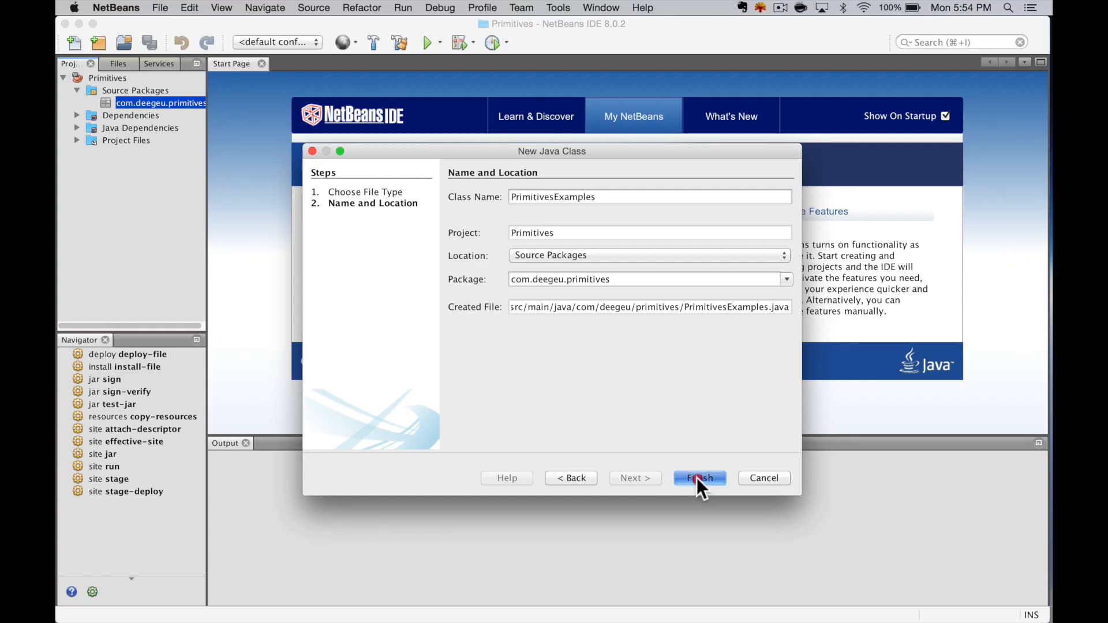
{"action": "left_click", "coordinate": [698, 478]}
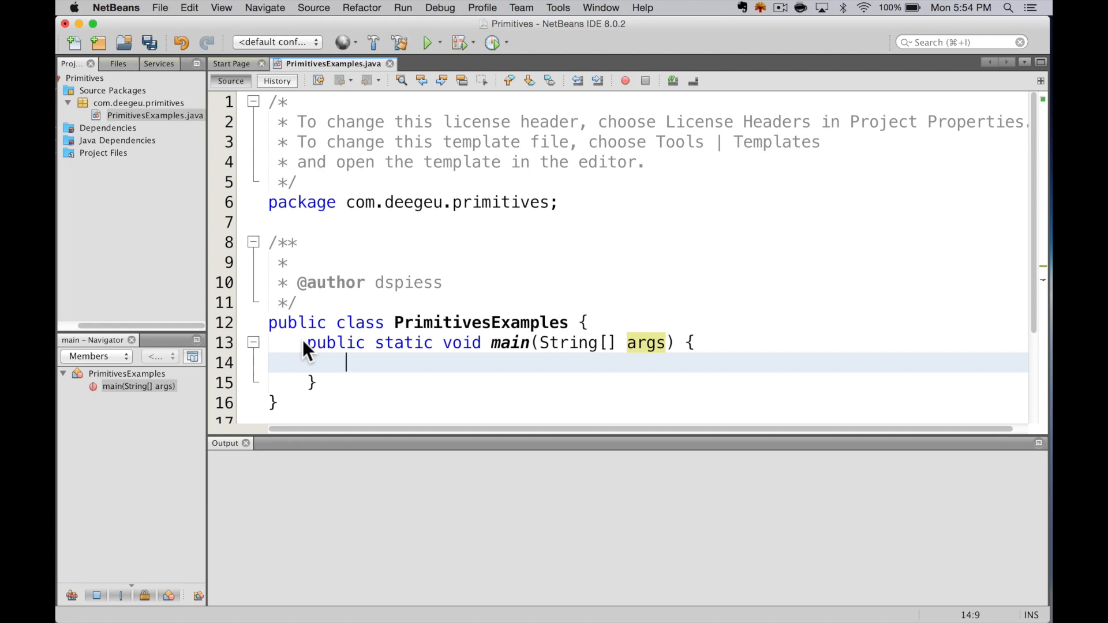
Write System.out.println("Test"); inside main, using code completion for println
{"action": "type", "text": "Syste"}
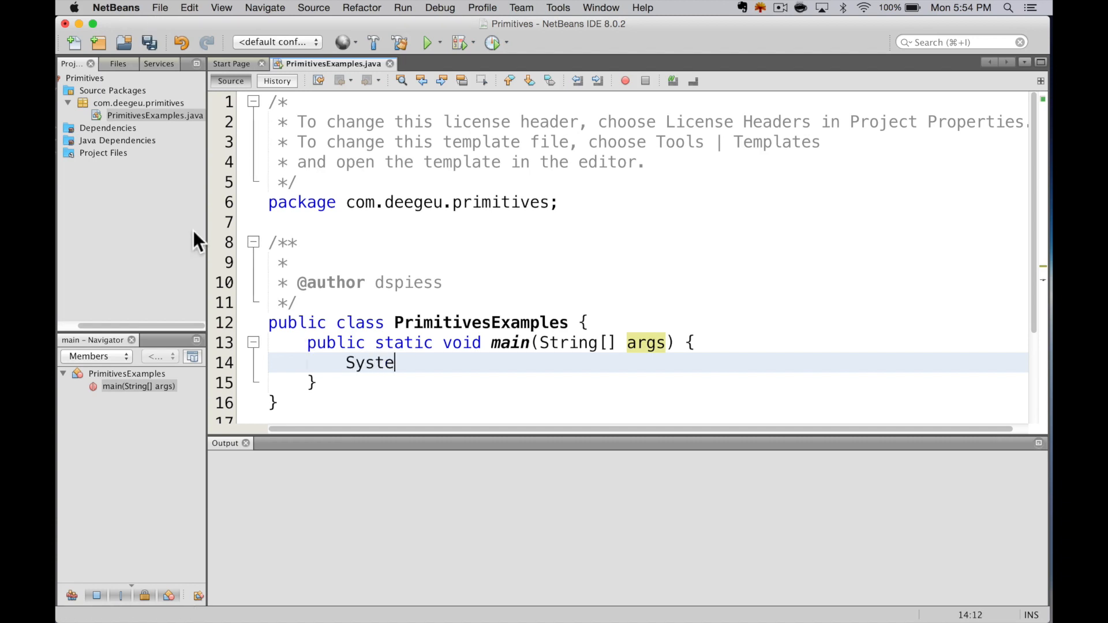
{"action": "type", "text": "m.out"}
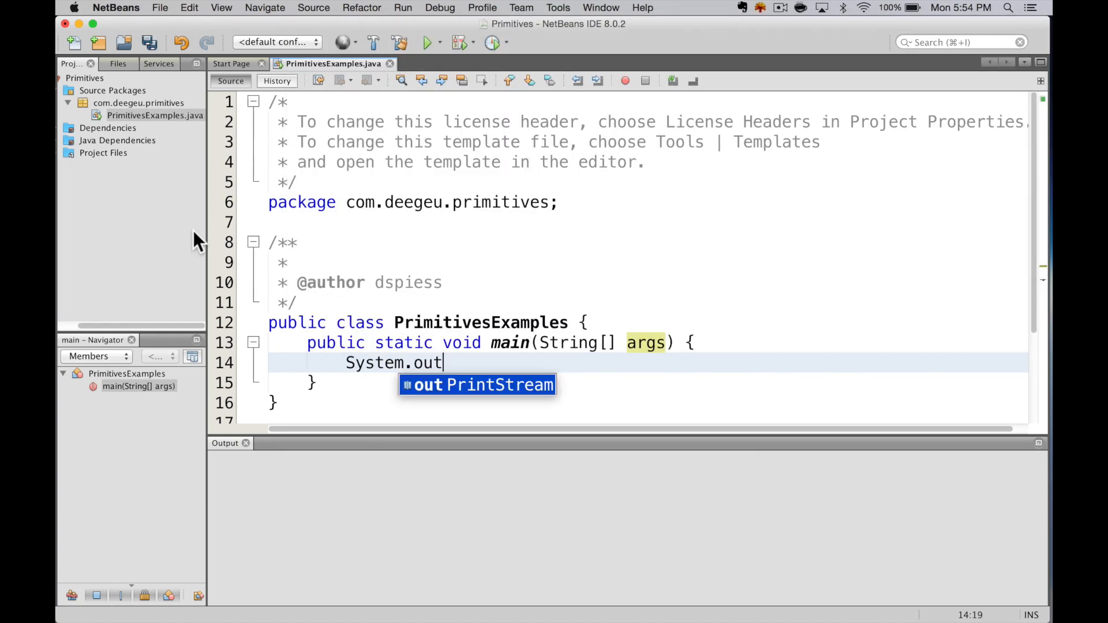
{"action": "type", "text": "."}
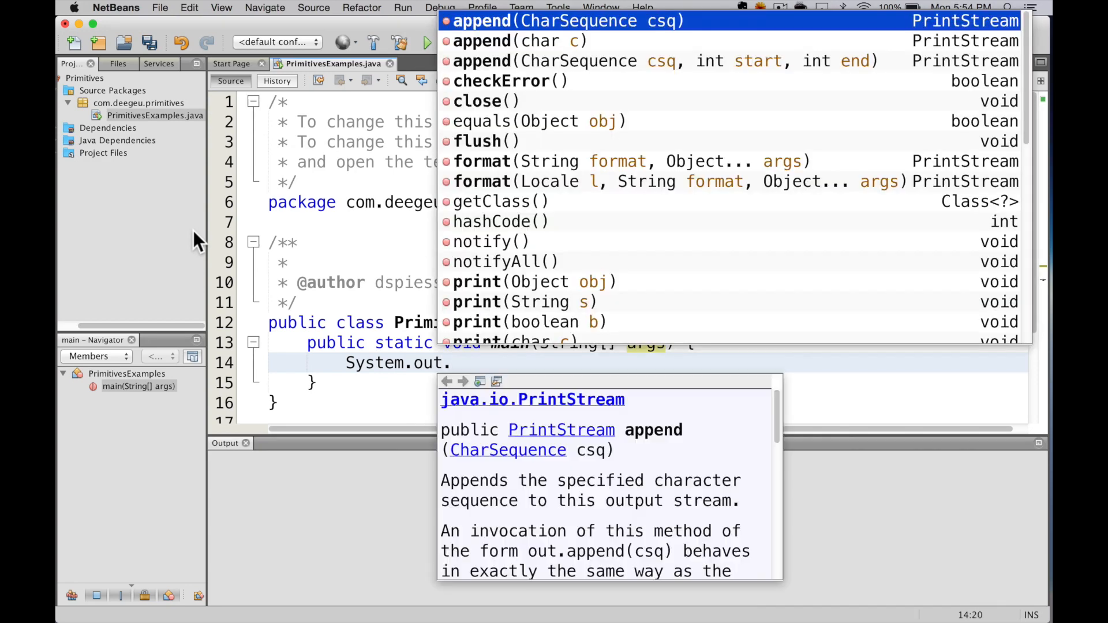
{"action": "type", "text": "print"}
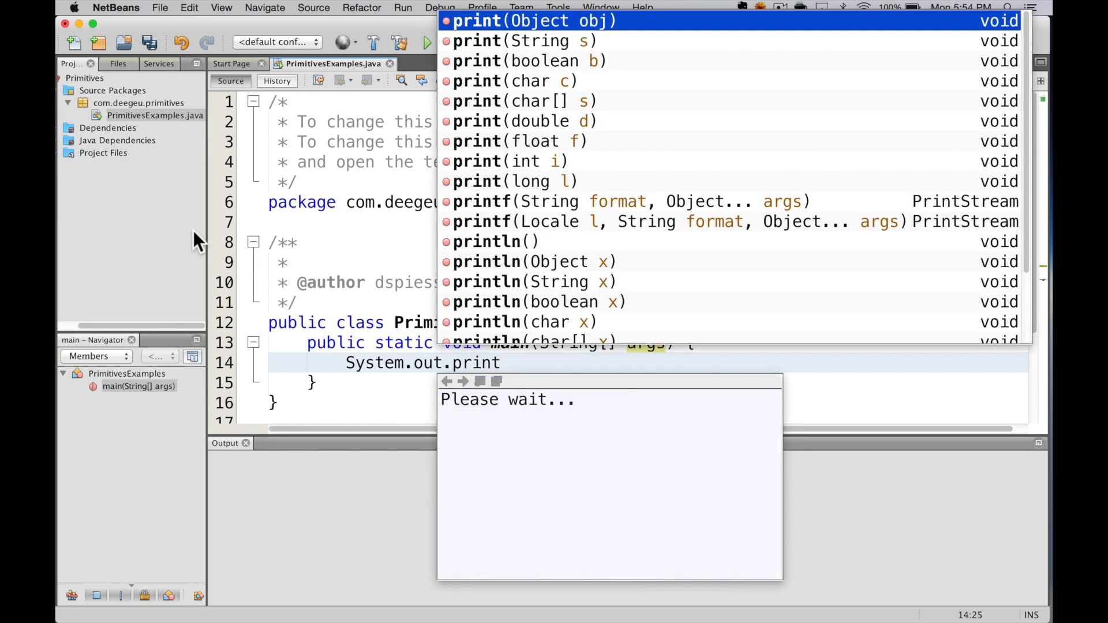
{"action": "type", "text": "ln();"}
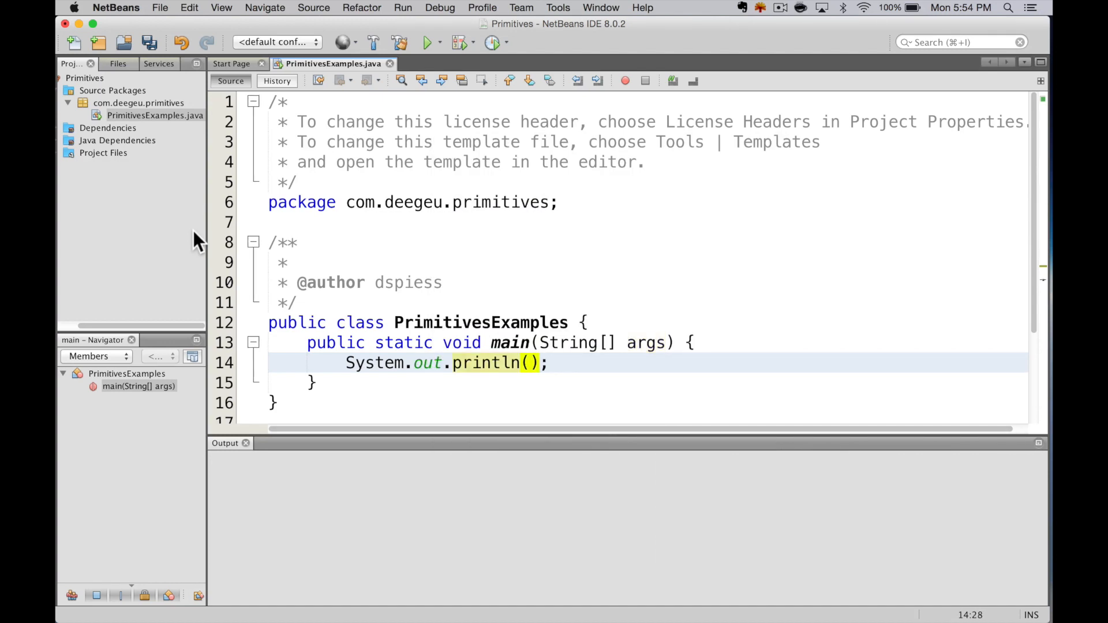
{"action": "type", "text": "\"Te"}
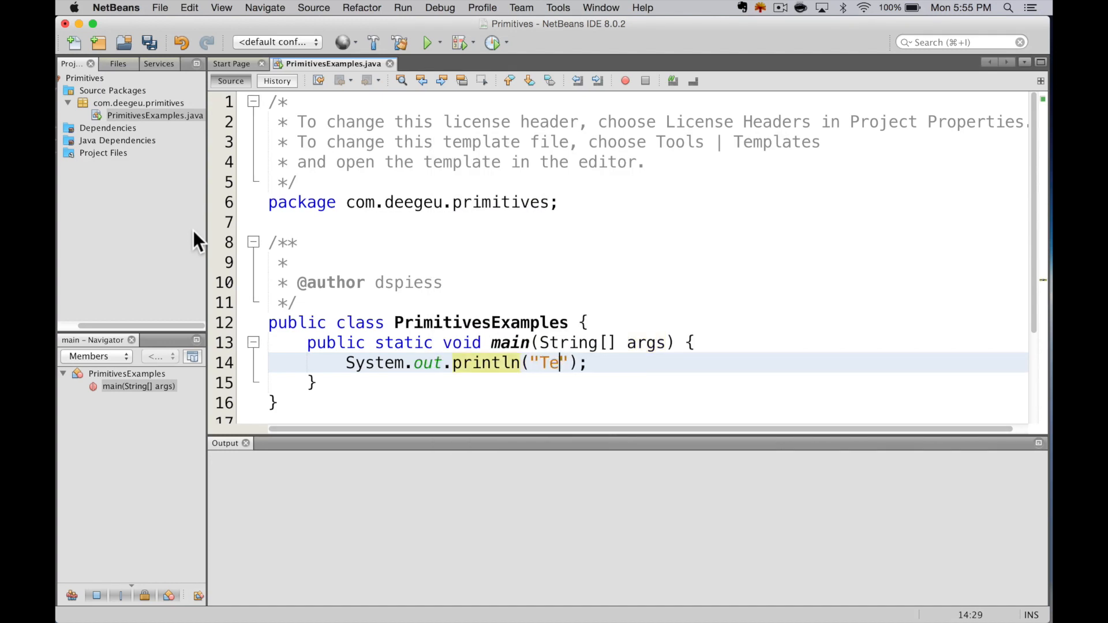
{"action": "type", "text": "st"}
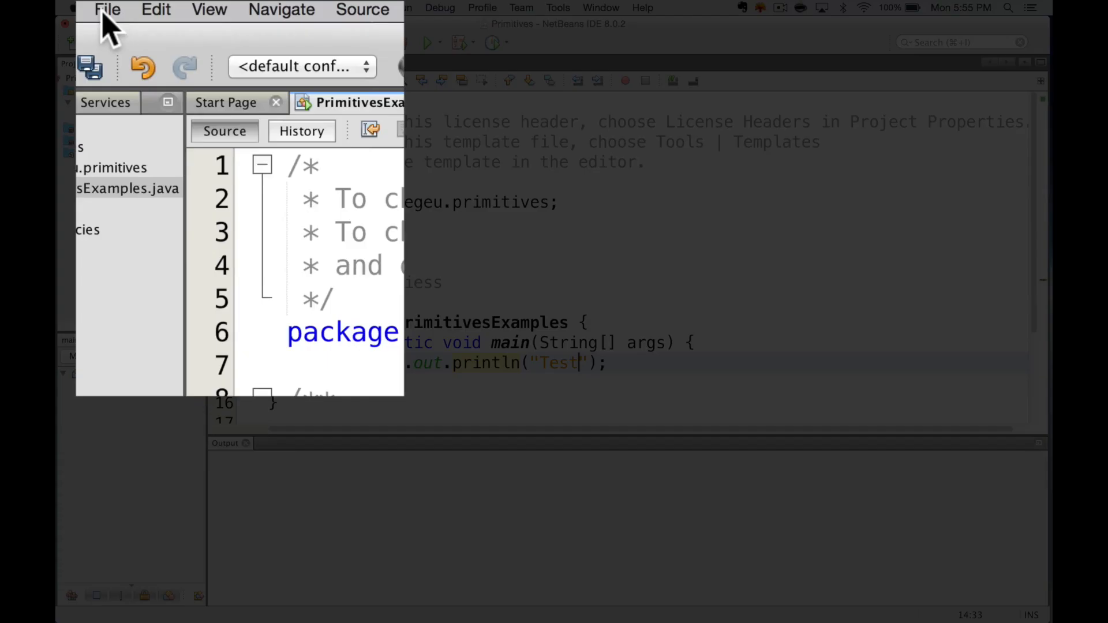
Save PrimitivesExamples.java and run the project with PrimitivesExamples as main class
{"action": "left_click", "coordinate": [108, 9]}
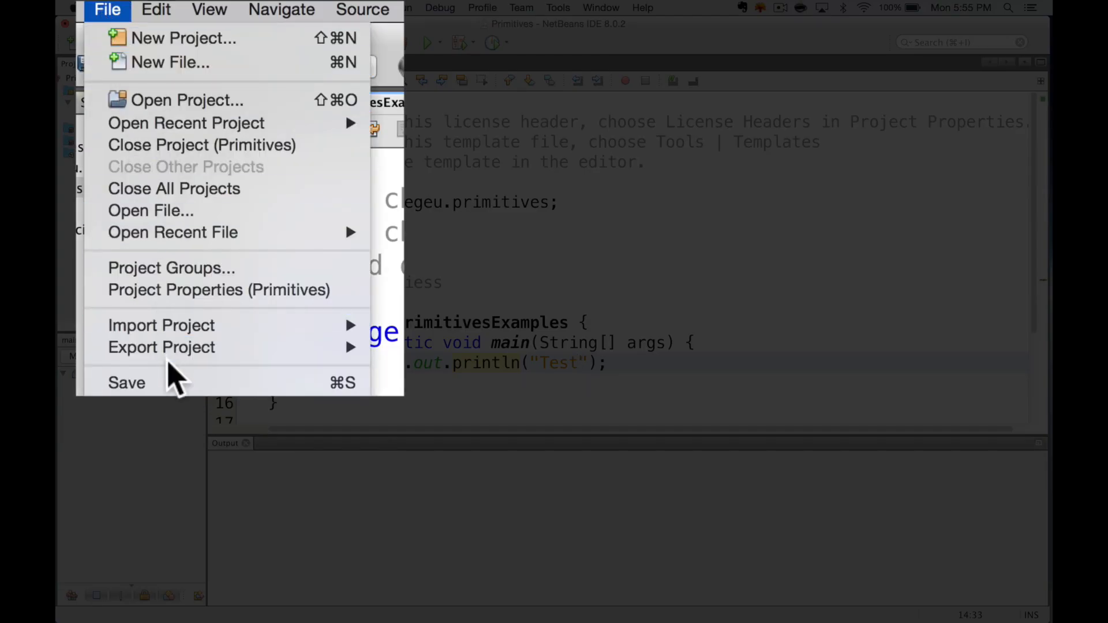
{"action": "left_click", "coordinate": [126, 382]}
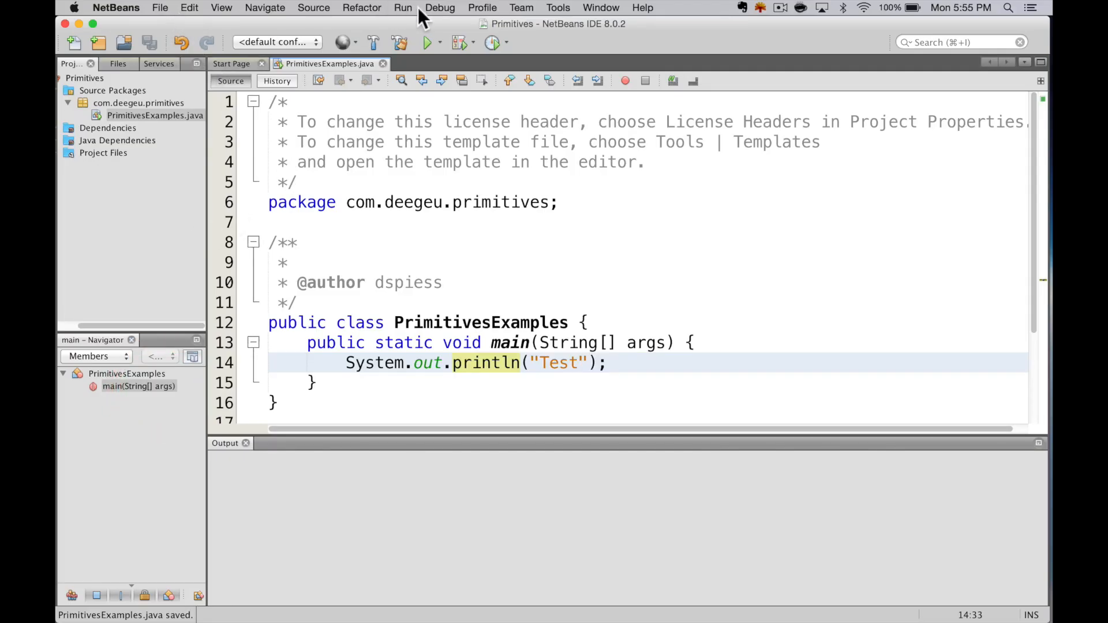
{"action": "left_click", "coordinate": [403, 7]}
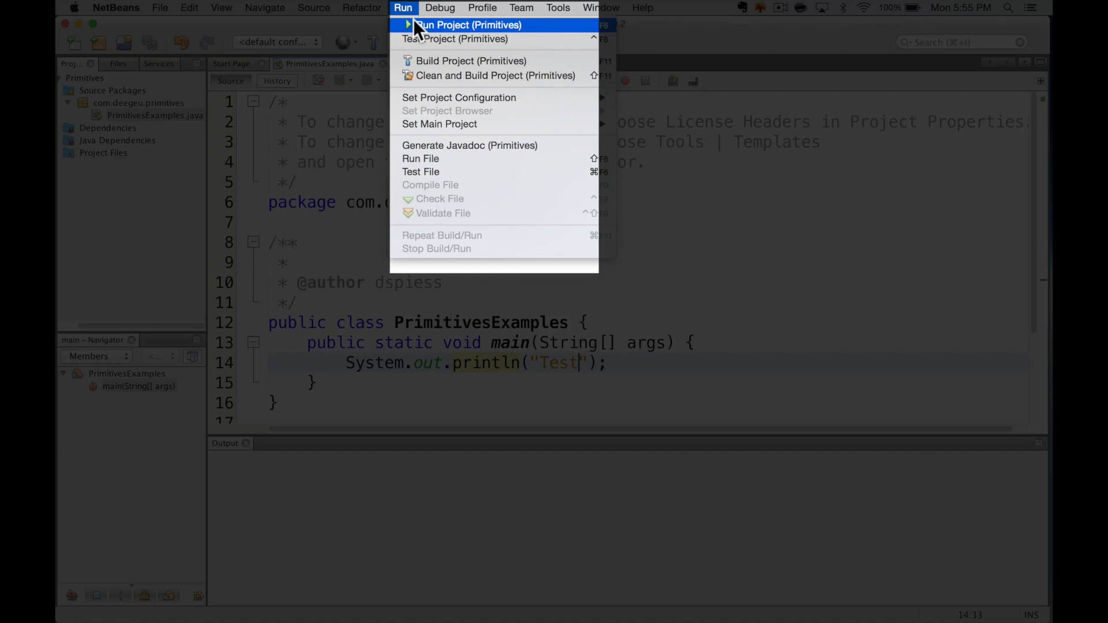
{"action": "left_click", "coordinate": [466, 25]}
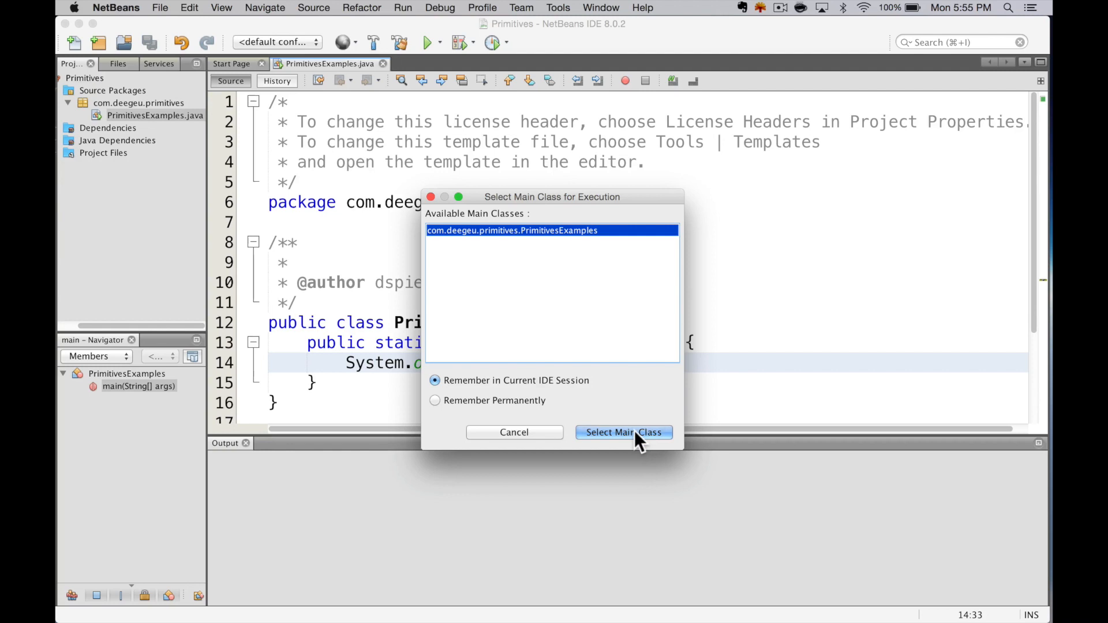
{"action": "left_click", "coordinate": [623, 431]}
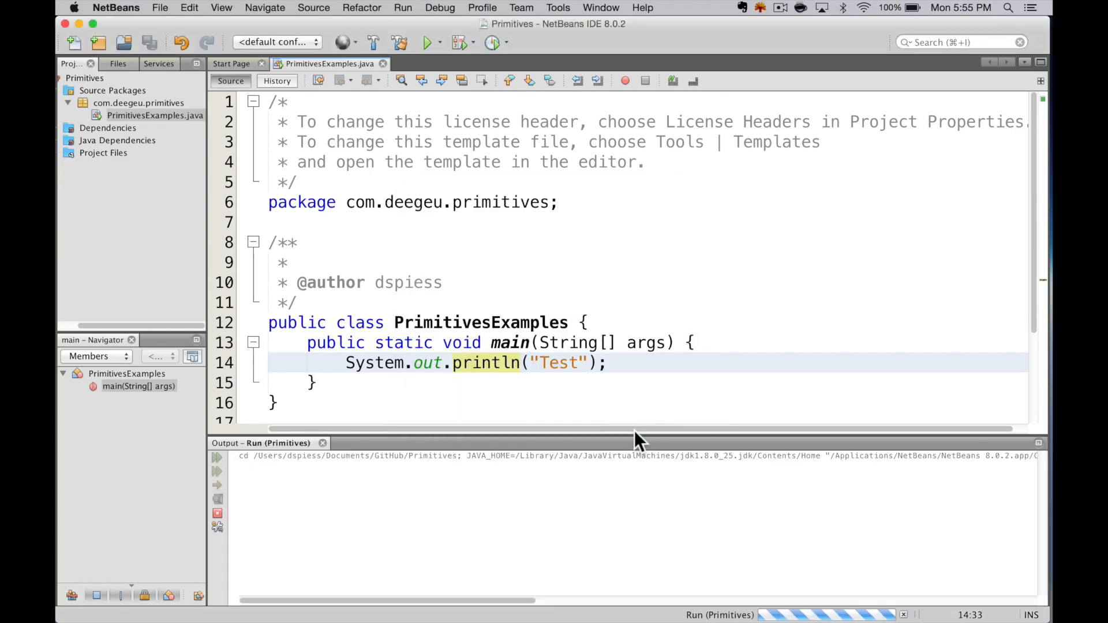